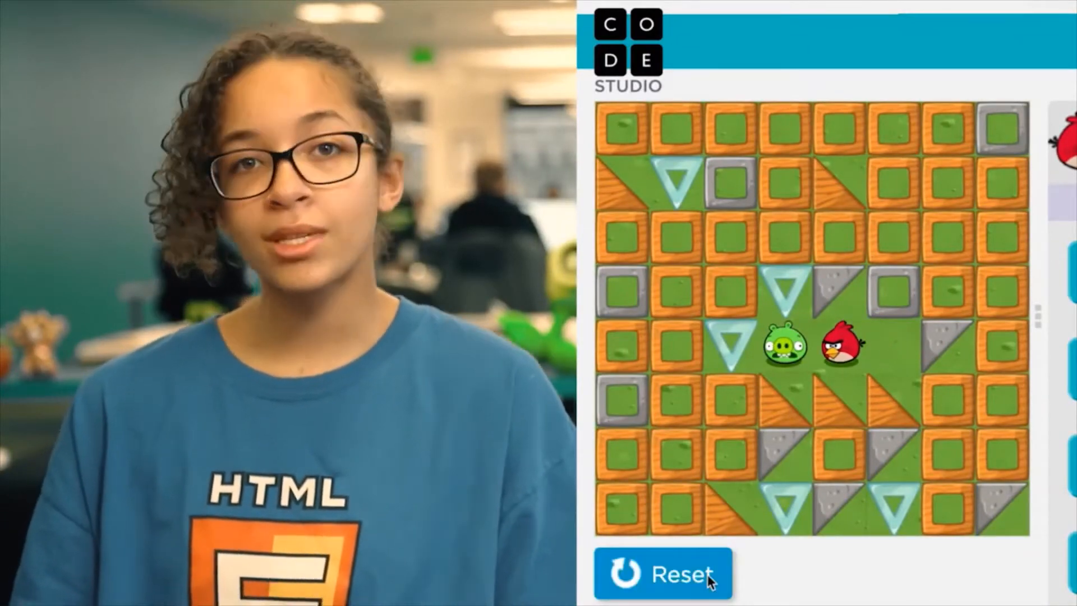
Step: Reset the bird and attach a move forward block under when run
click(663, 574)
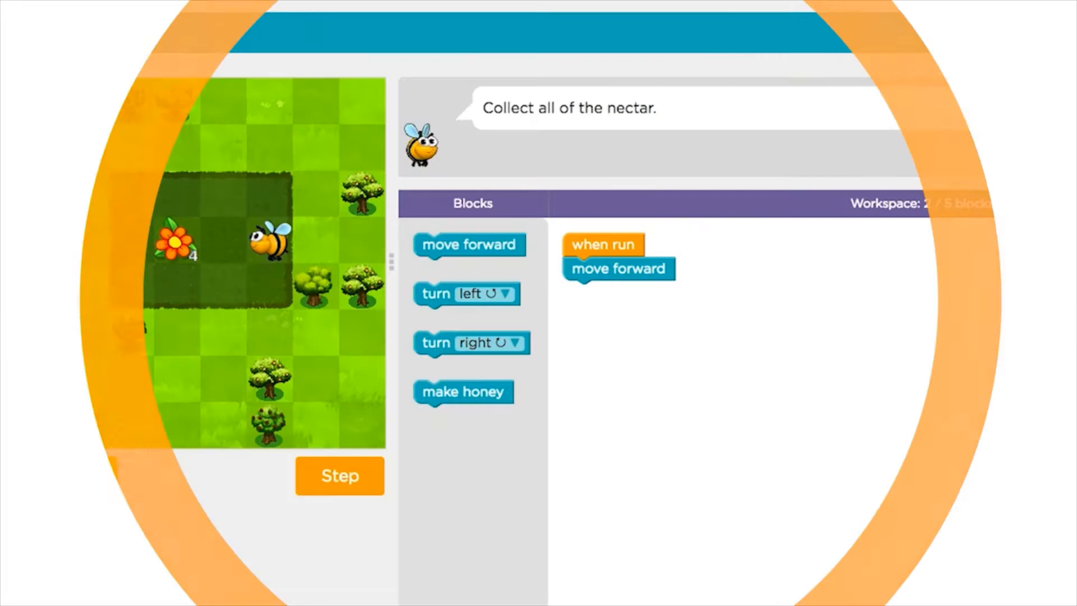
click(340, 476)
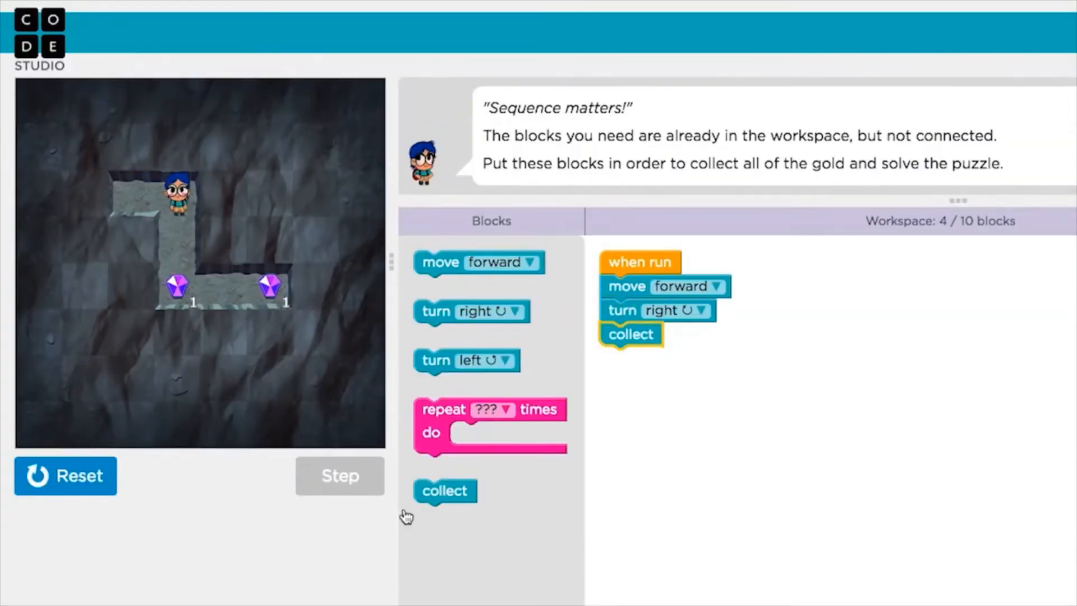
Step: Snap the move forward, turn right and collect blocks in sequence under when run
click(340, 475)
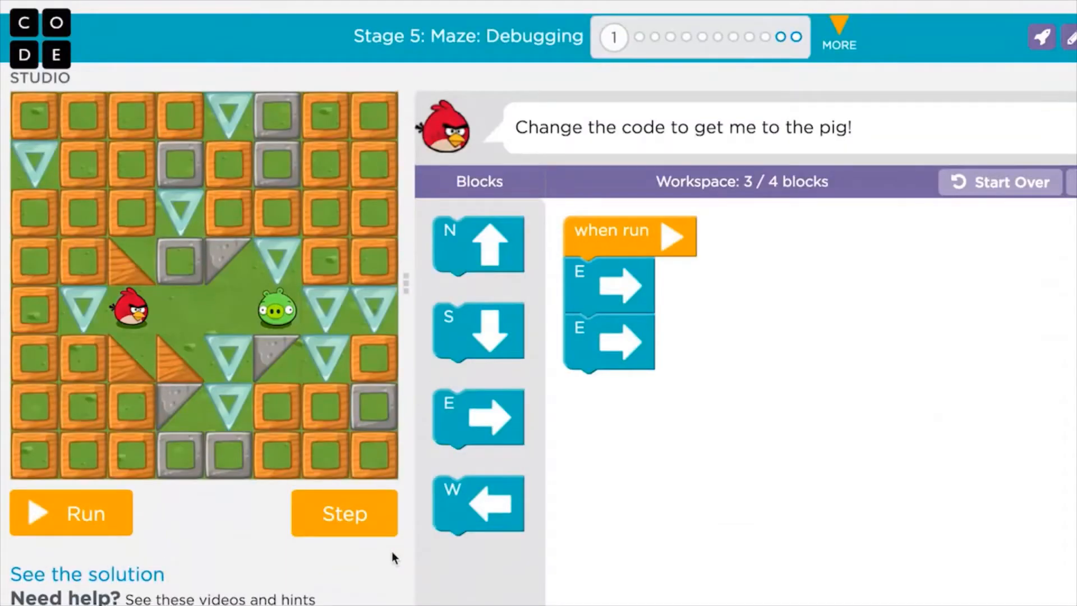
Step: Run the two-east-moves program, then step through each E block to watch the bird
click(343, 514)
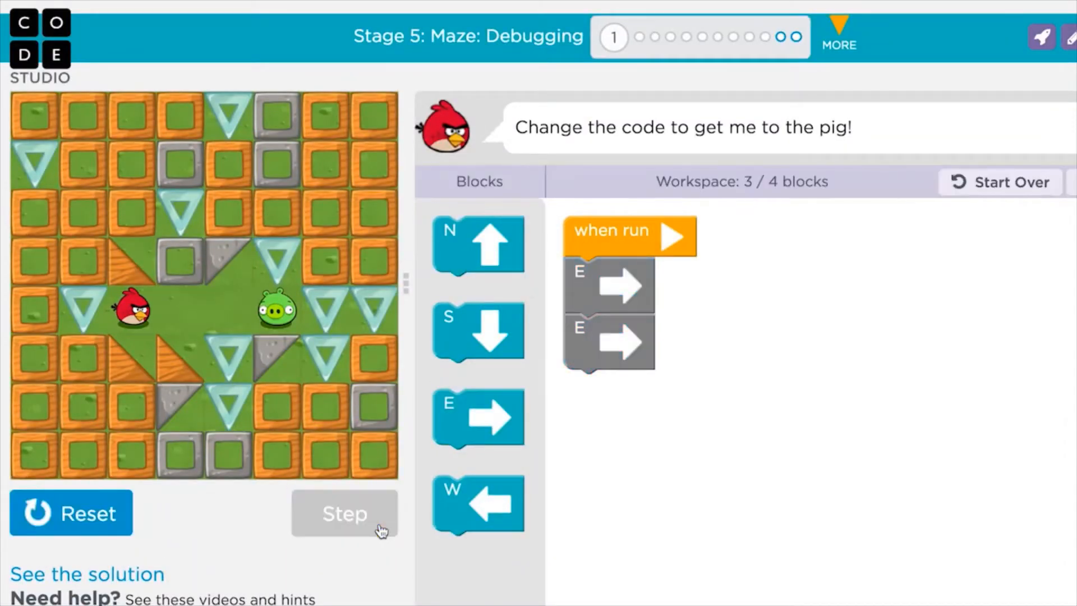
click(344, 513)
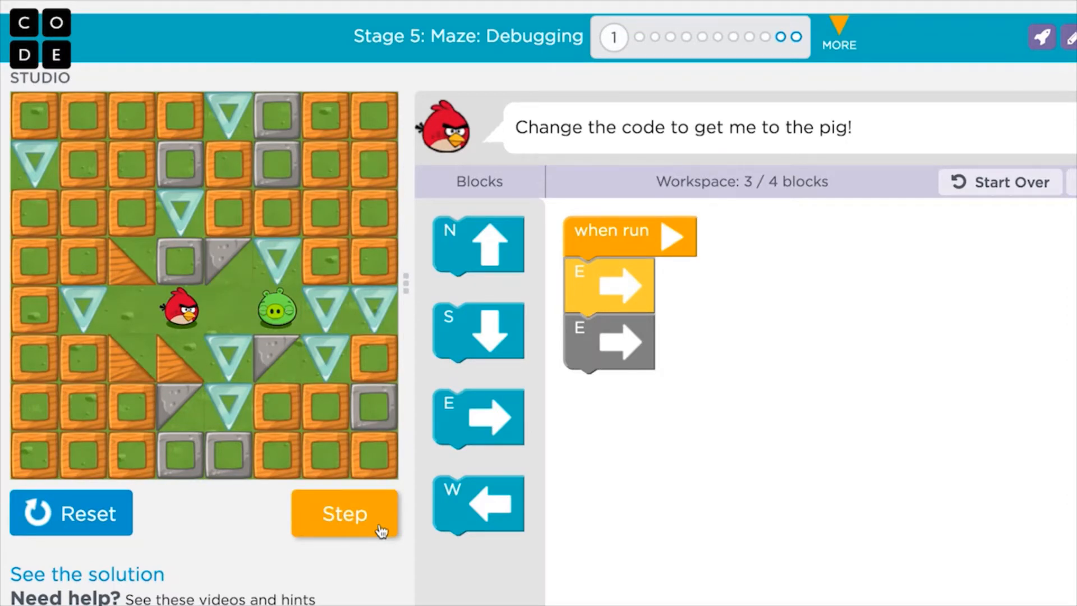
click(344, 513)
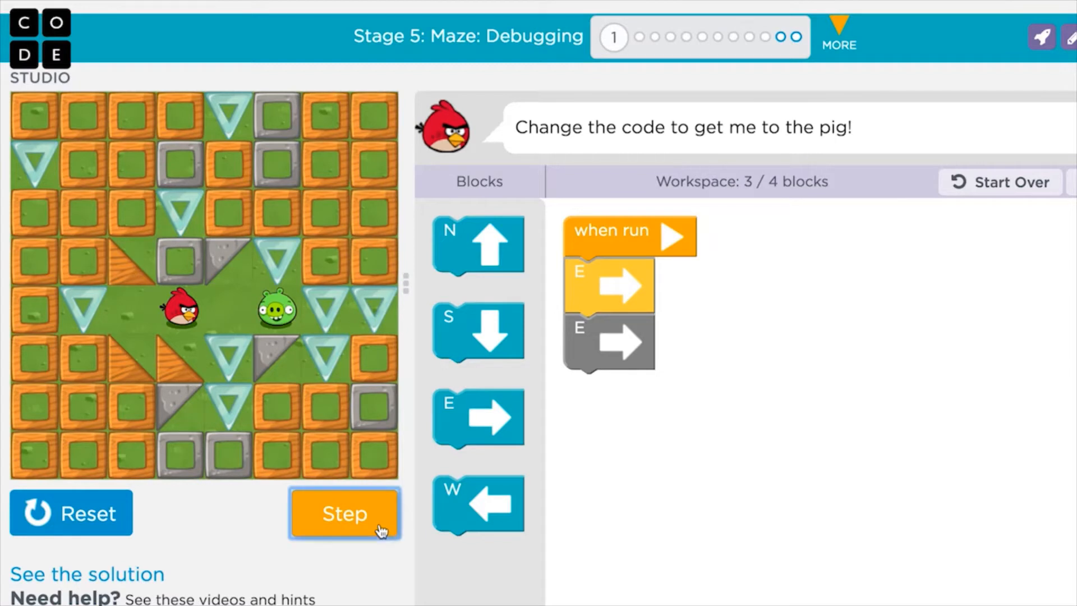
click(344, 514)
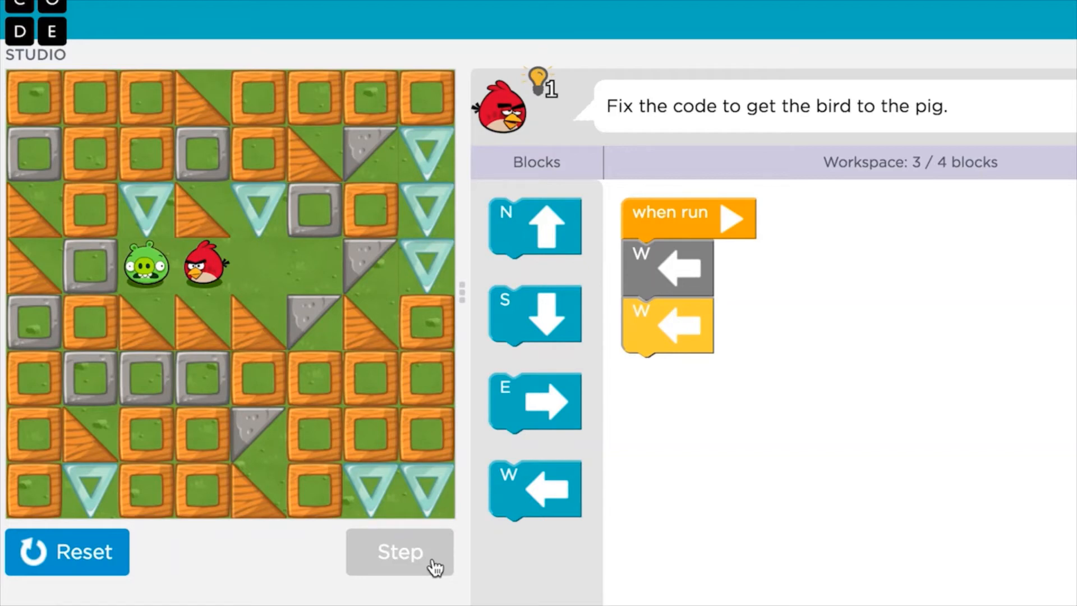
mouse_move(177, 569)
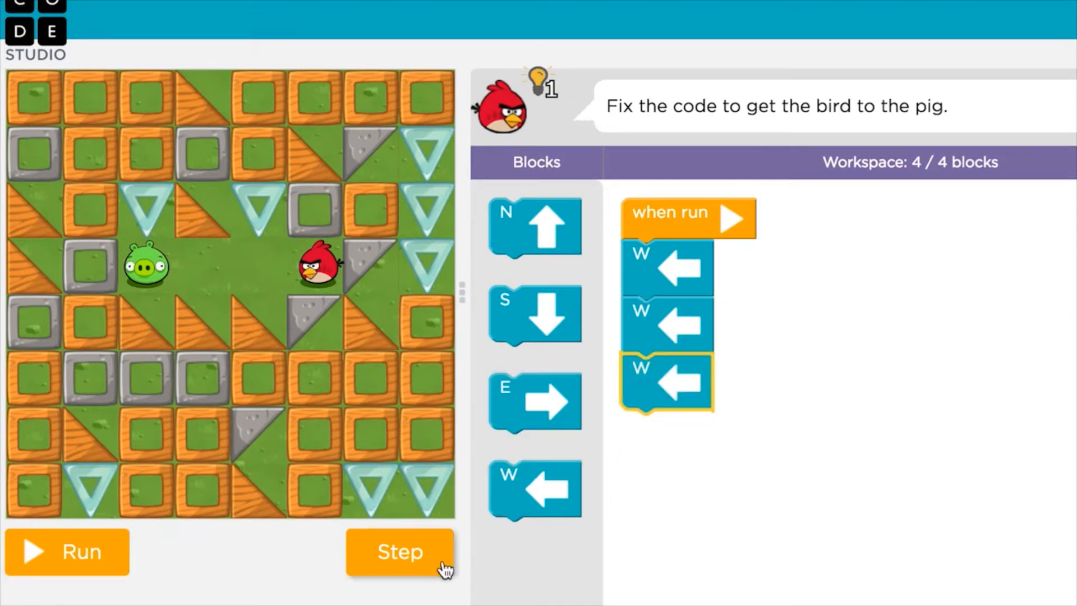
Step: Step the bird through its first west move, then reset it to the start
click(399, 551)
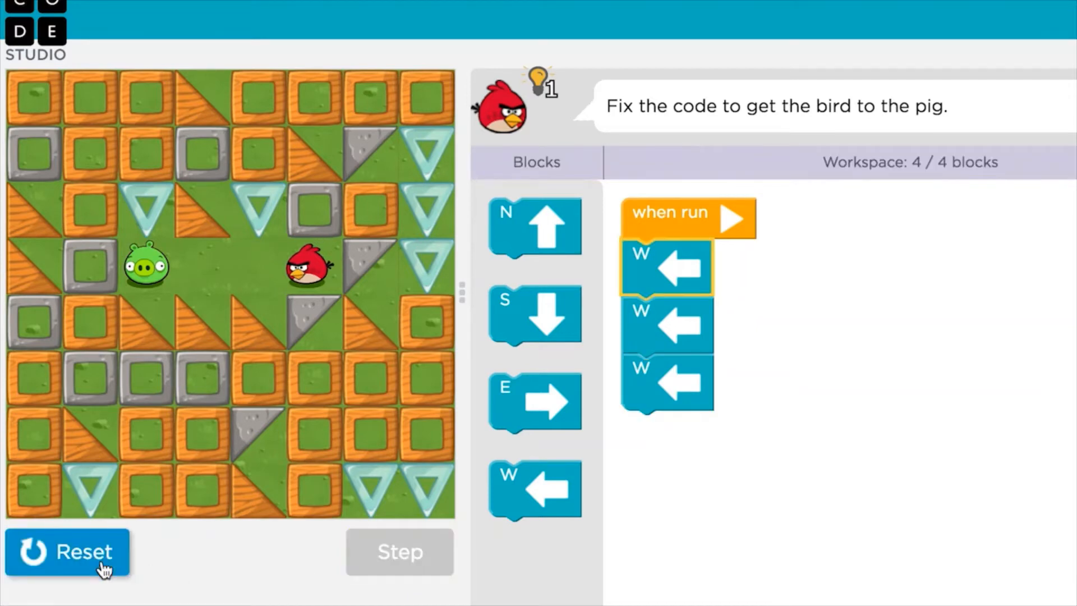
click(399, 552)
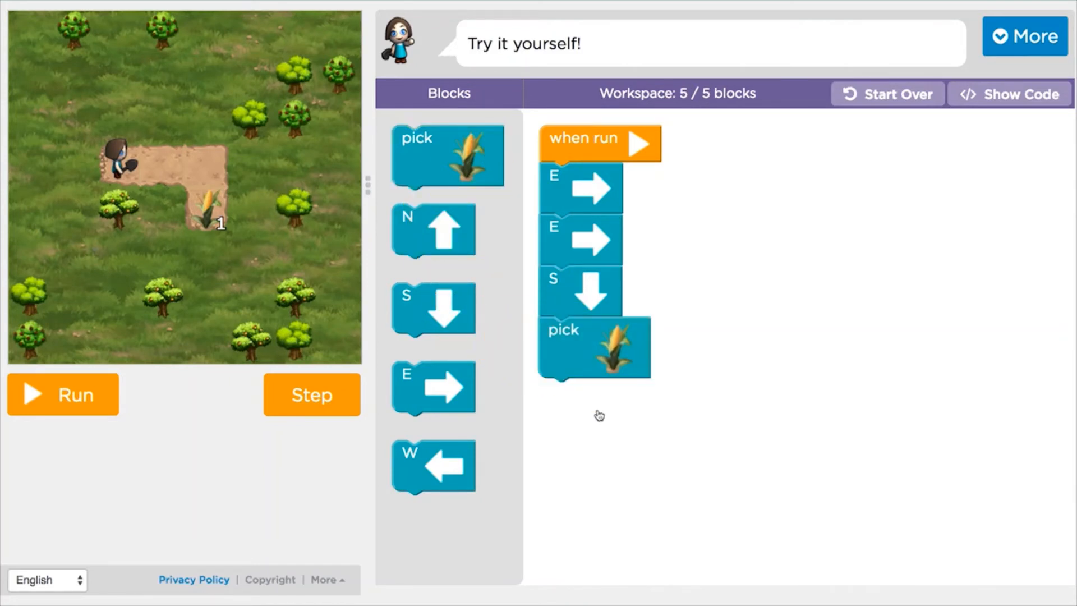
Step: Run the E, E, S, pick program to harvest the corn, then reset the farmer
click(62, 395)
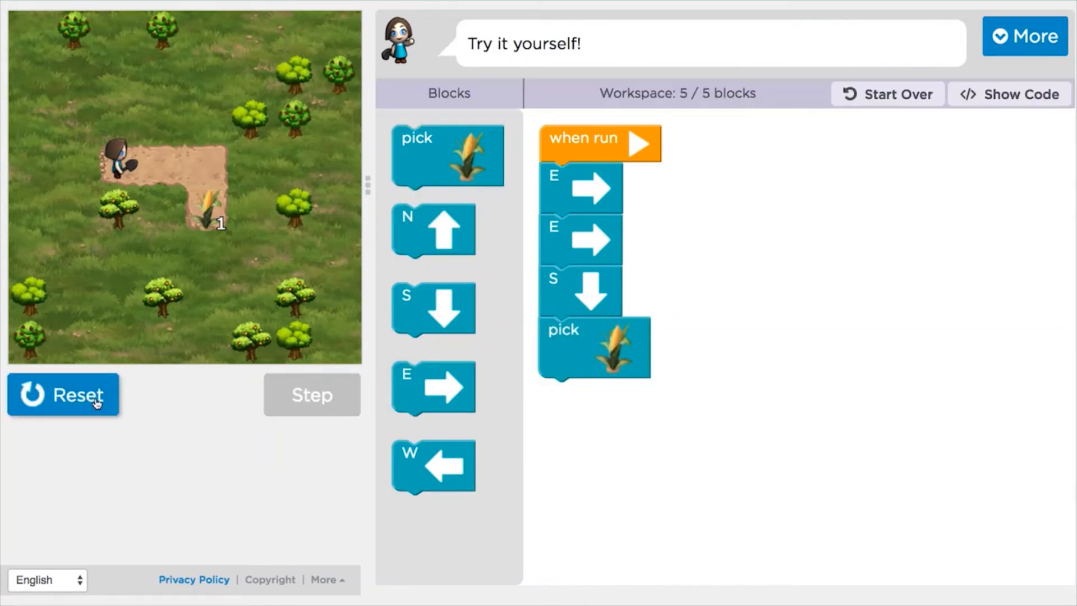
click(311, 395)
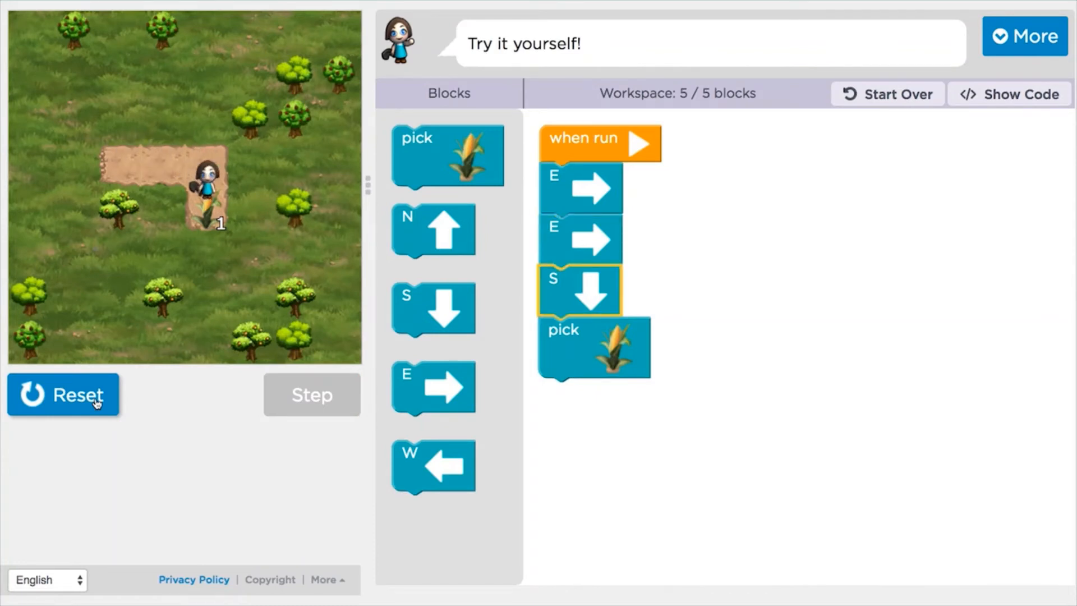
click(310, 395)
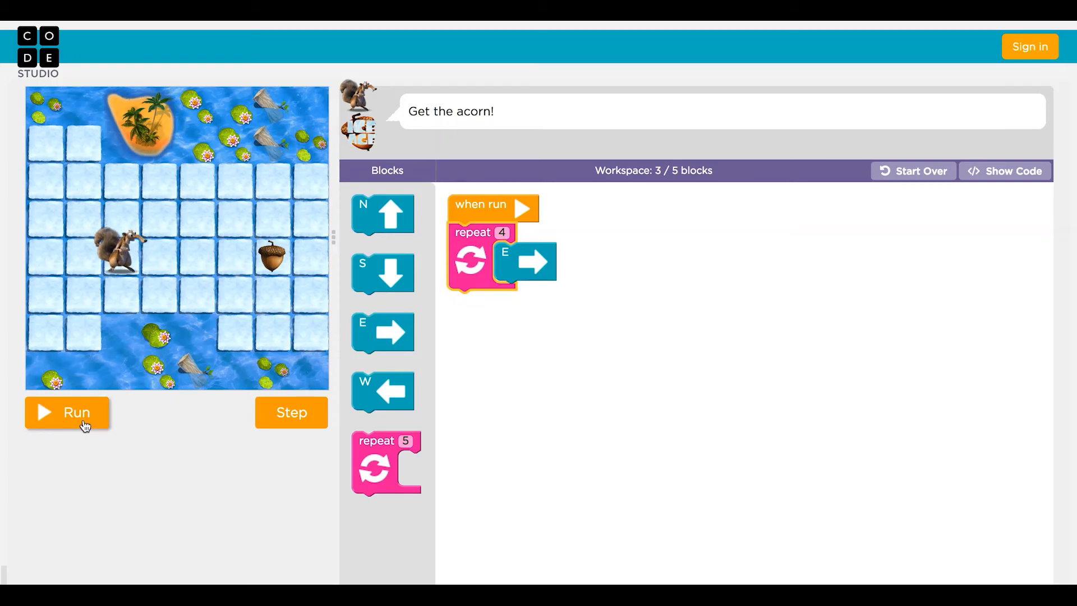
Step: Run the repeat 4 east loop to carry the squirrel across the ice
click(66, 412)
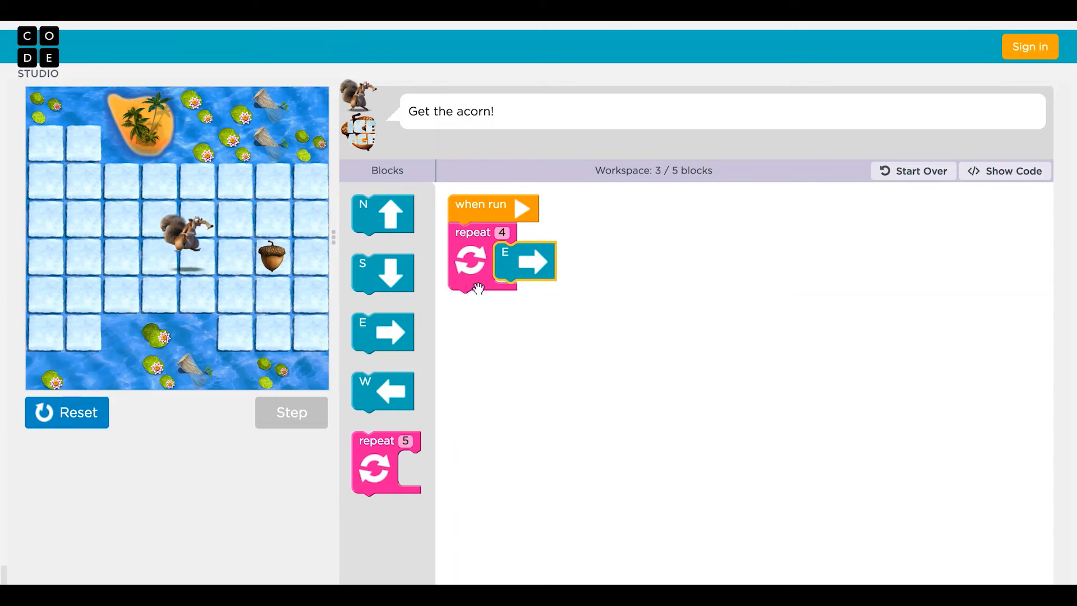
click(291, 413)
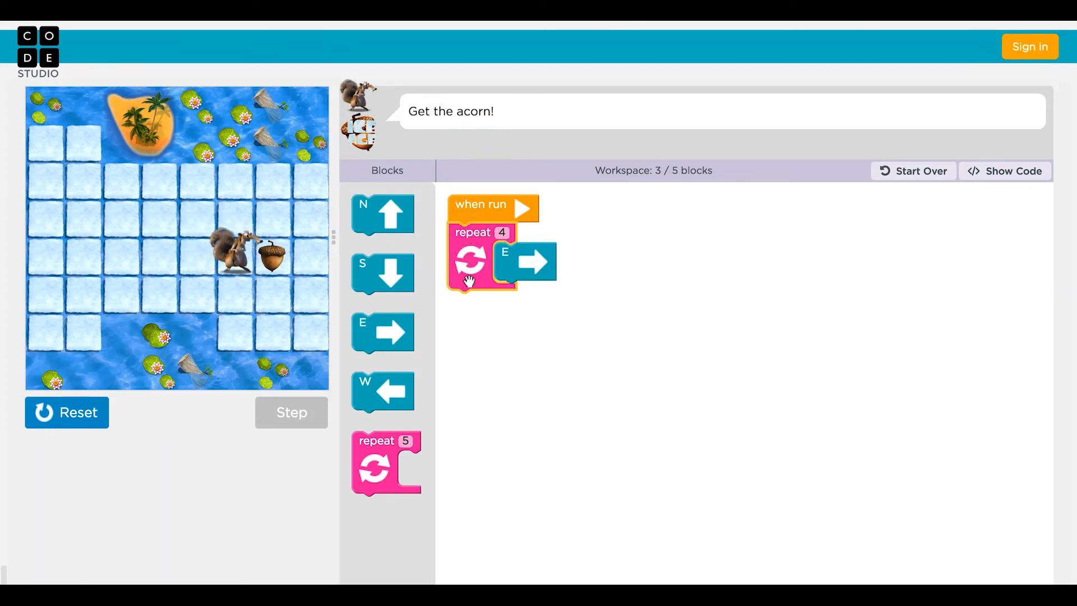